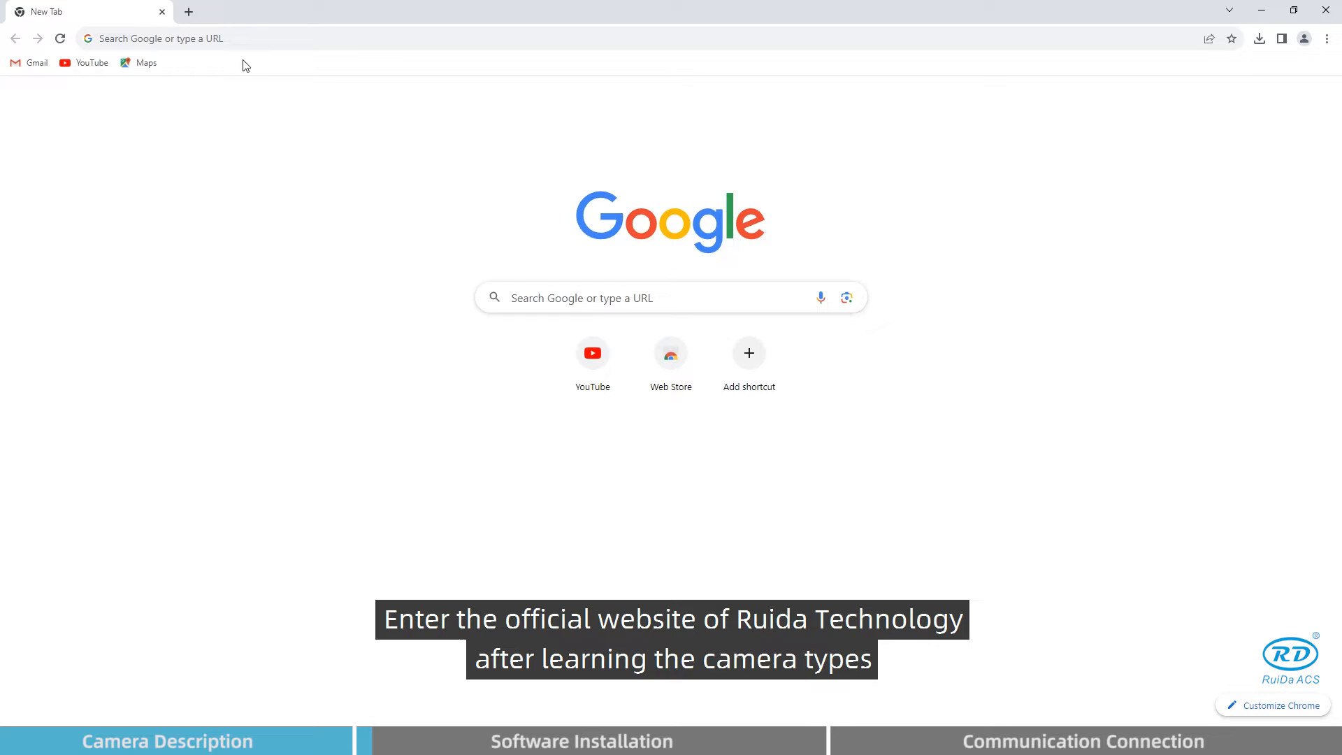
type("www.rdacs.com")
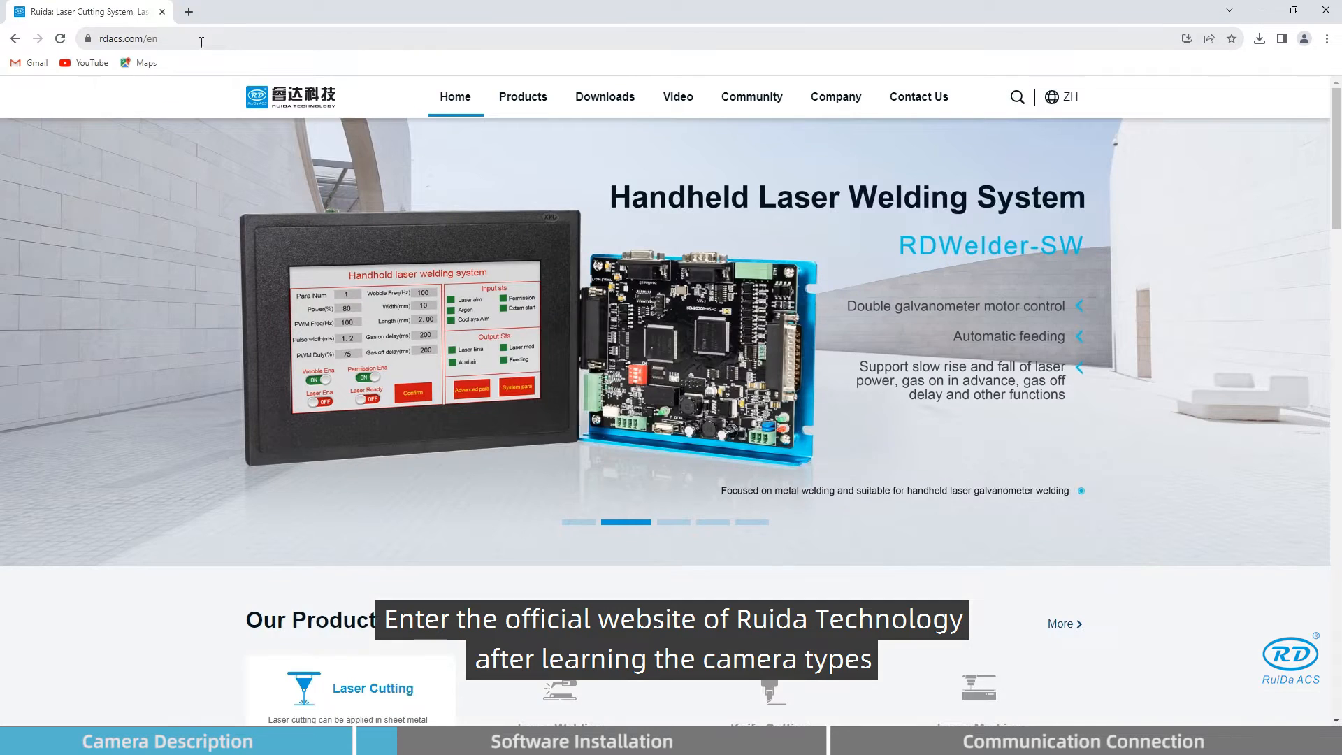
left_click(604, 97)
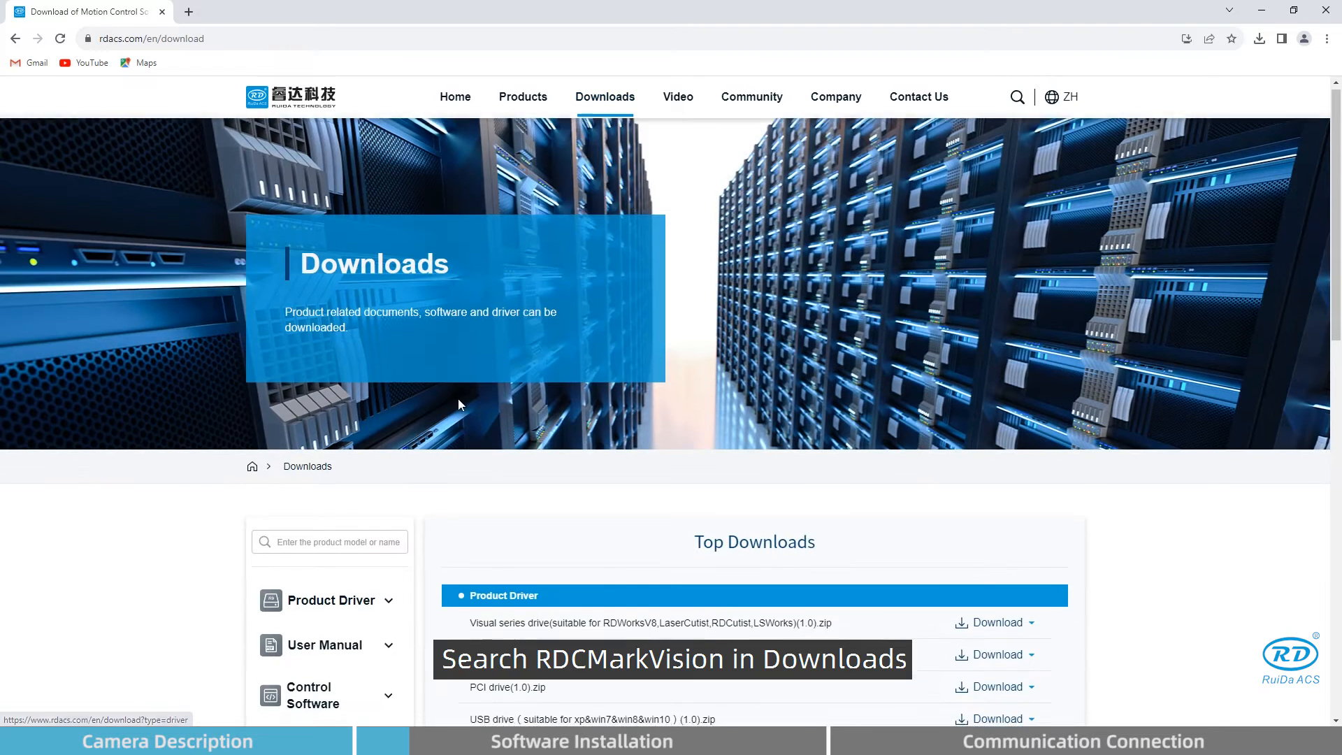
type("rdcmarkvision")
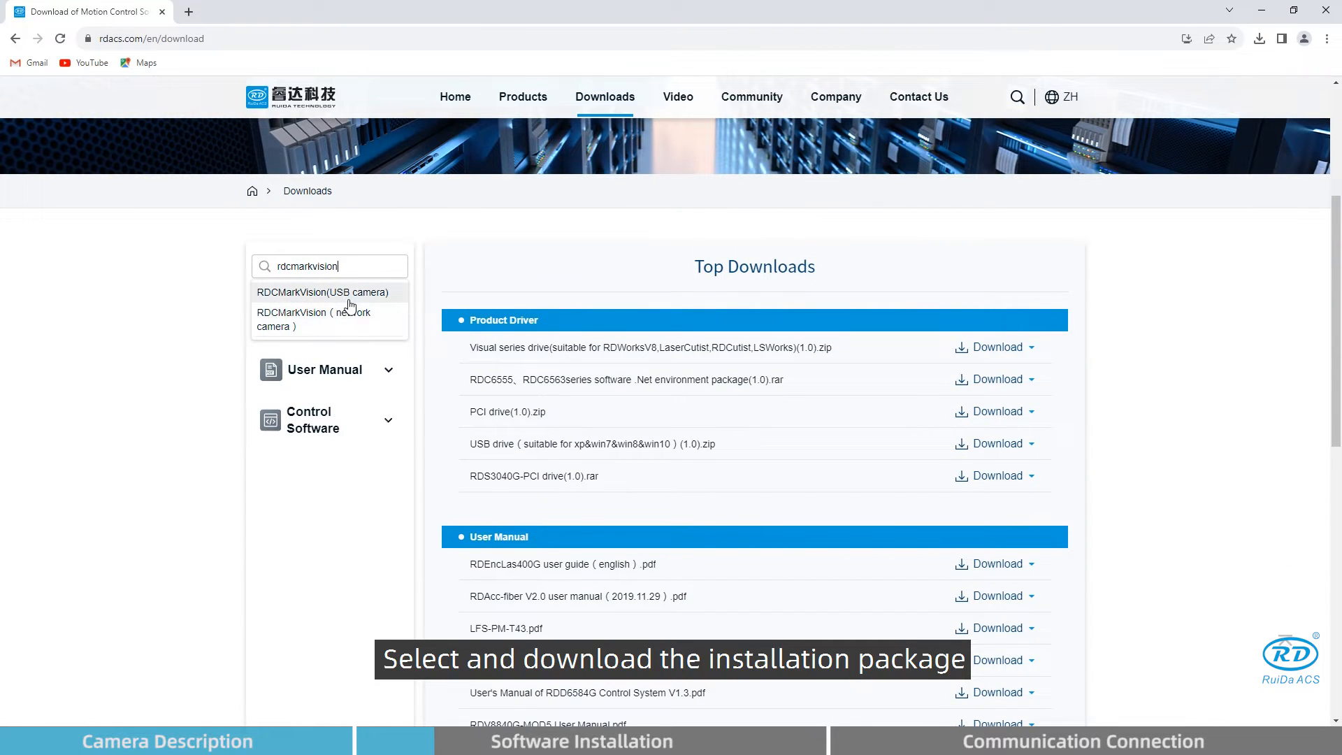
left_click(323, 292)
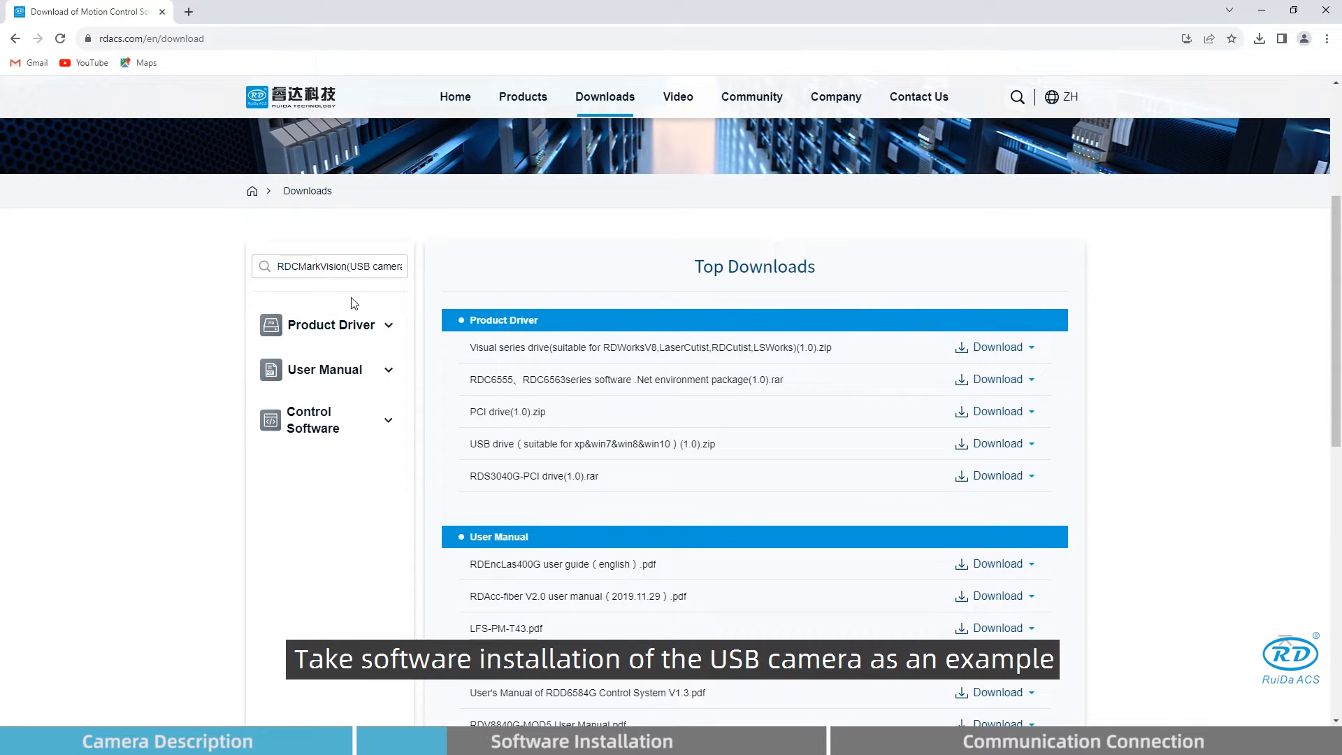
left_click(327, 635)
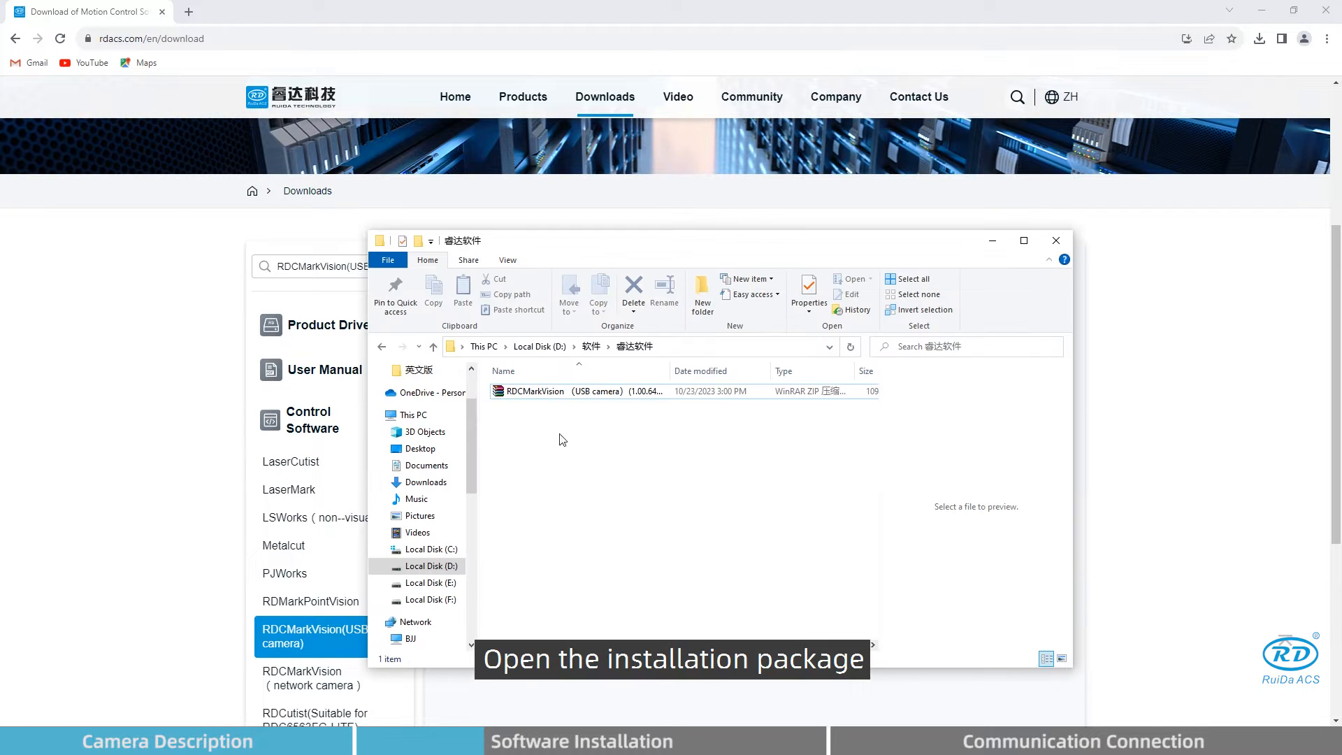
Run the RDCMarkVision USB setup from the downloaded archive and choose the card type.
double_click(535, 391)
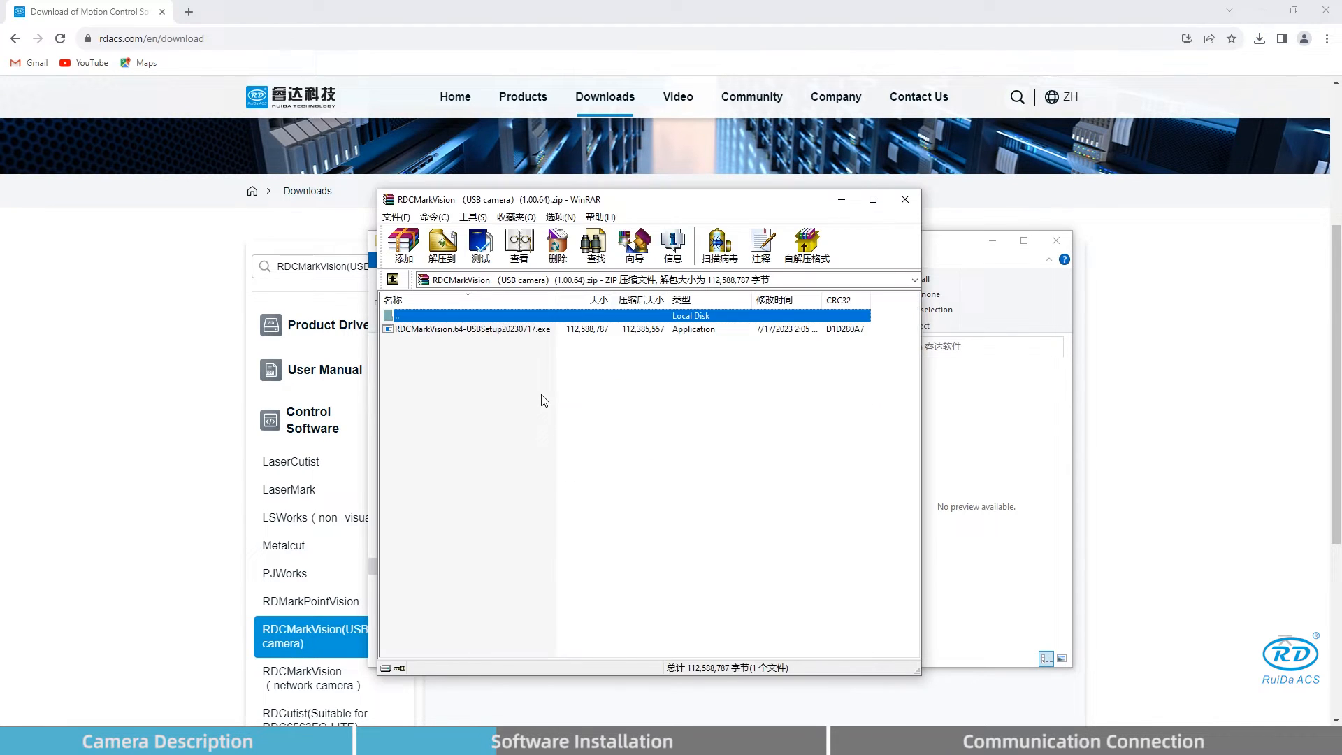
double_click(471, 328)
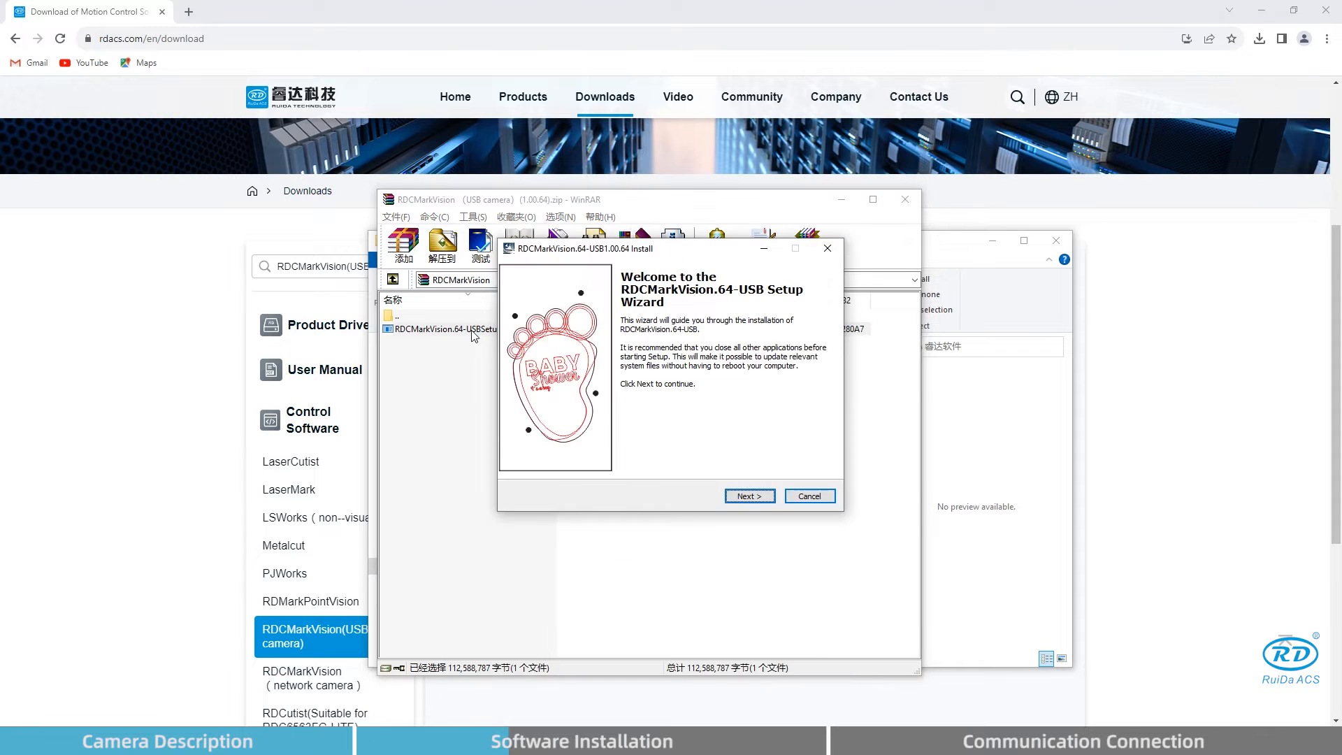
left_click(746, 495)
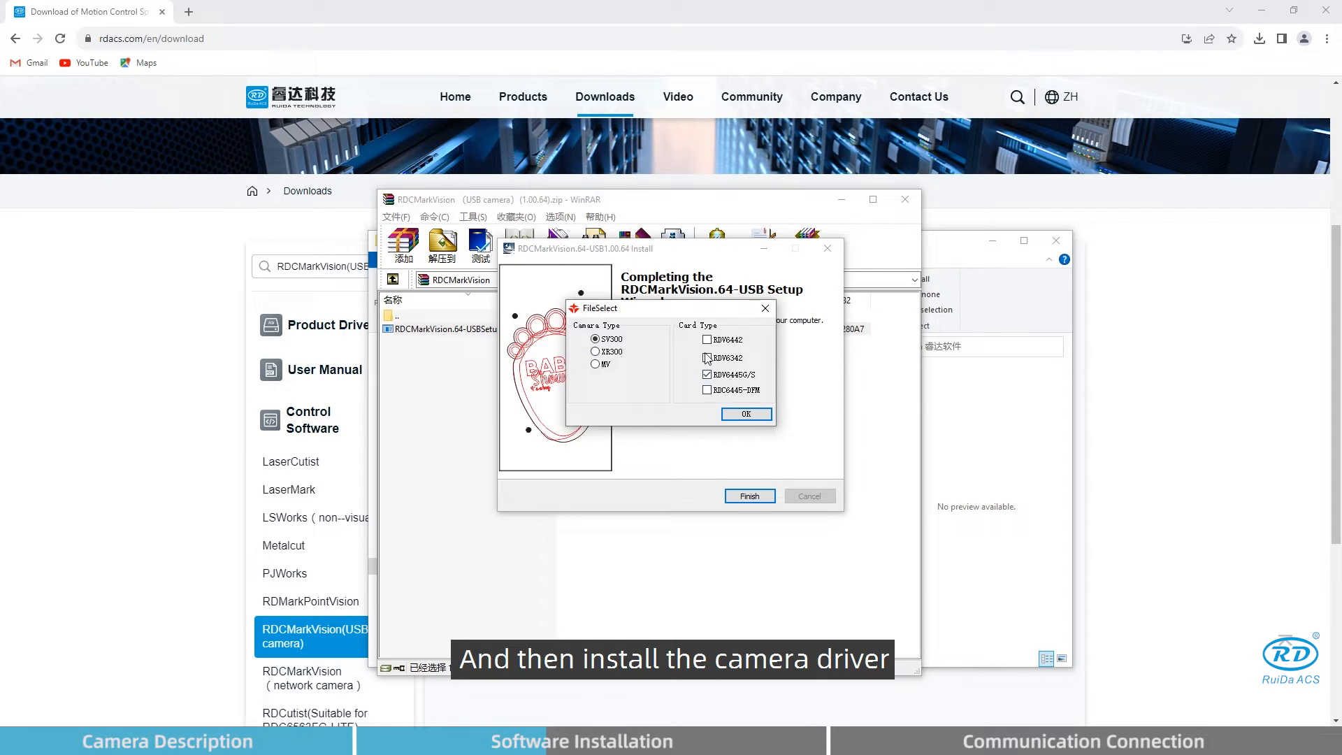
left_click(745, 414)
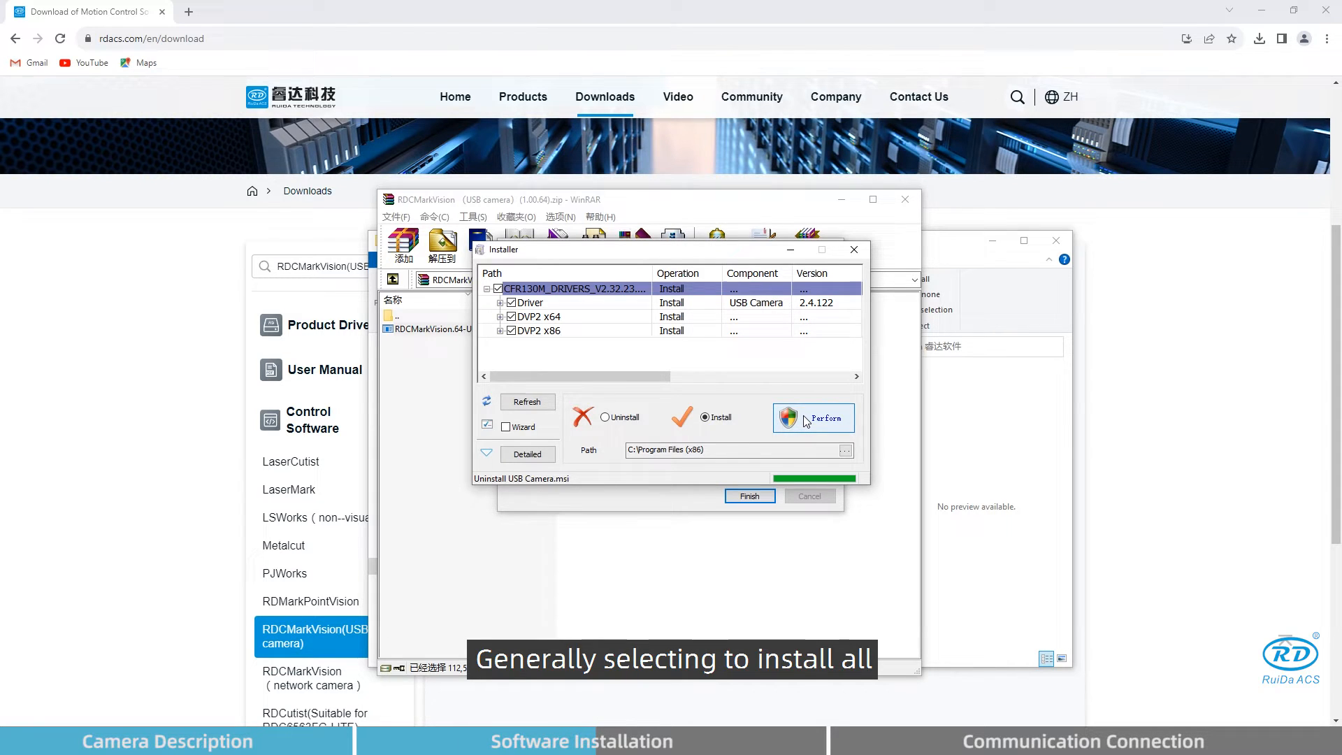
Install the USB camera drivers, select the MV camera type and finish the setup.
left_click(813, 418)
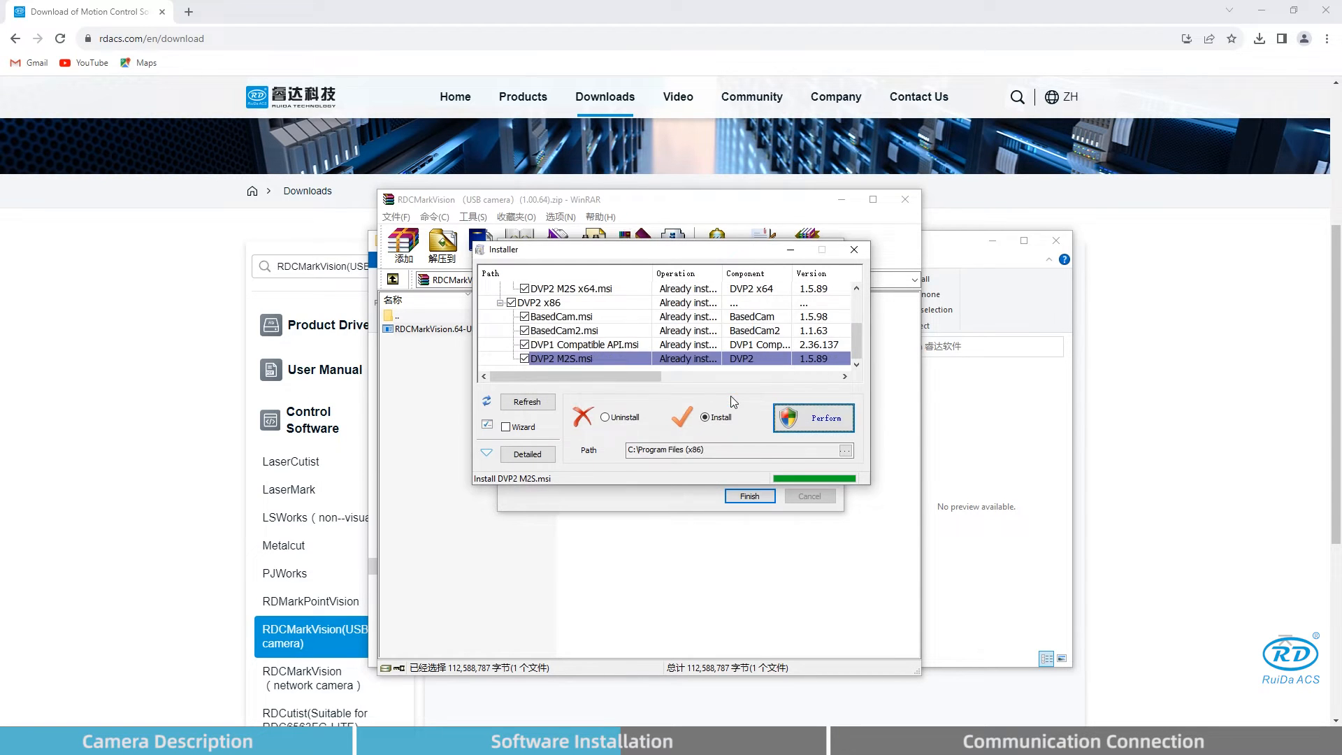
left_click(811, 418)
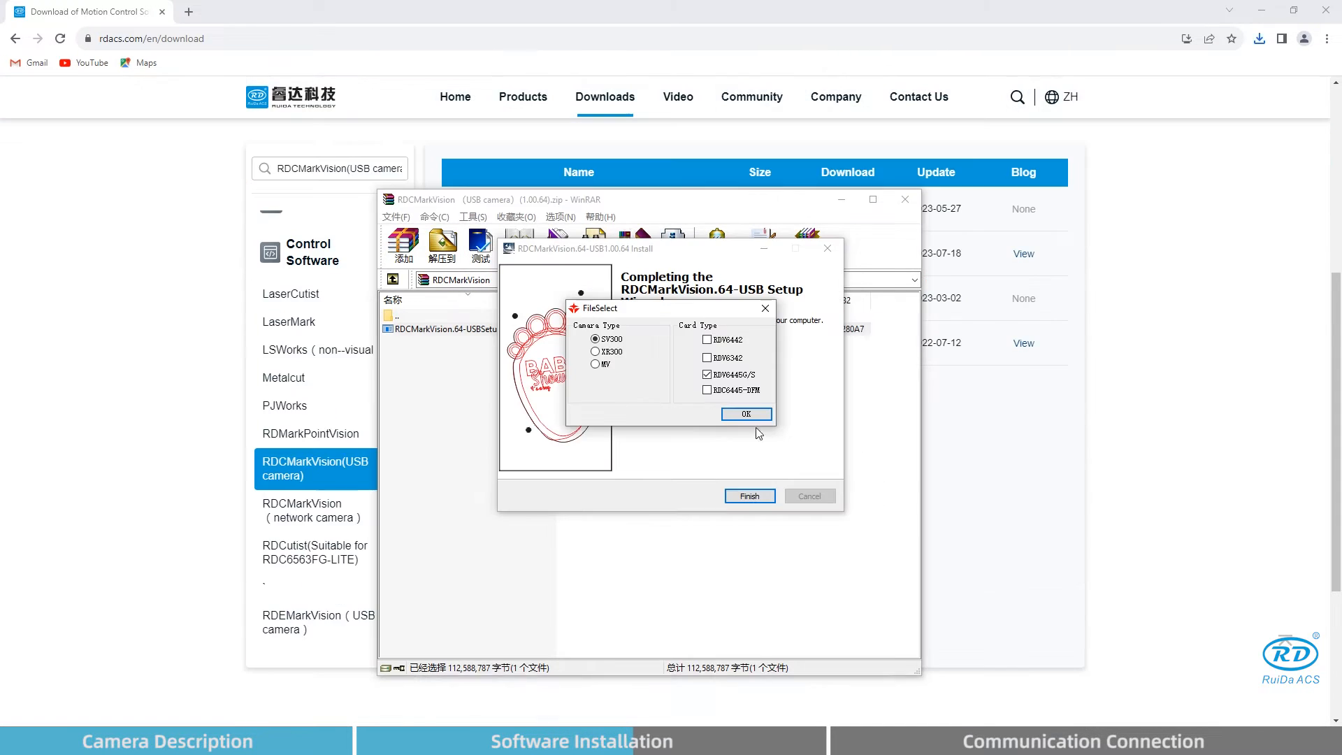
left_click(597, 364)
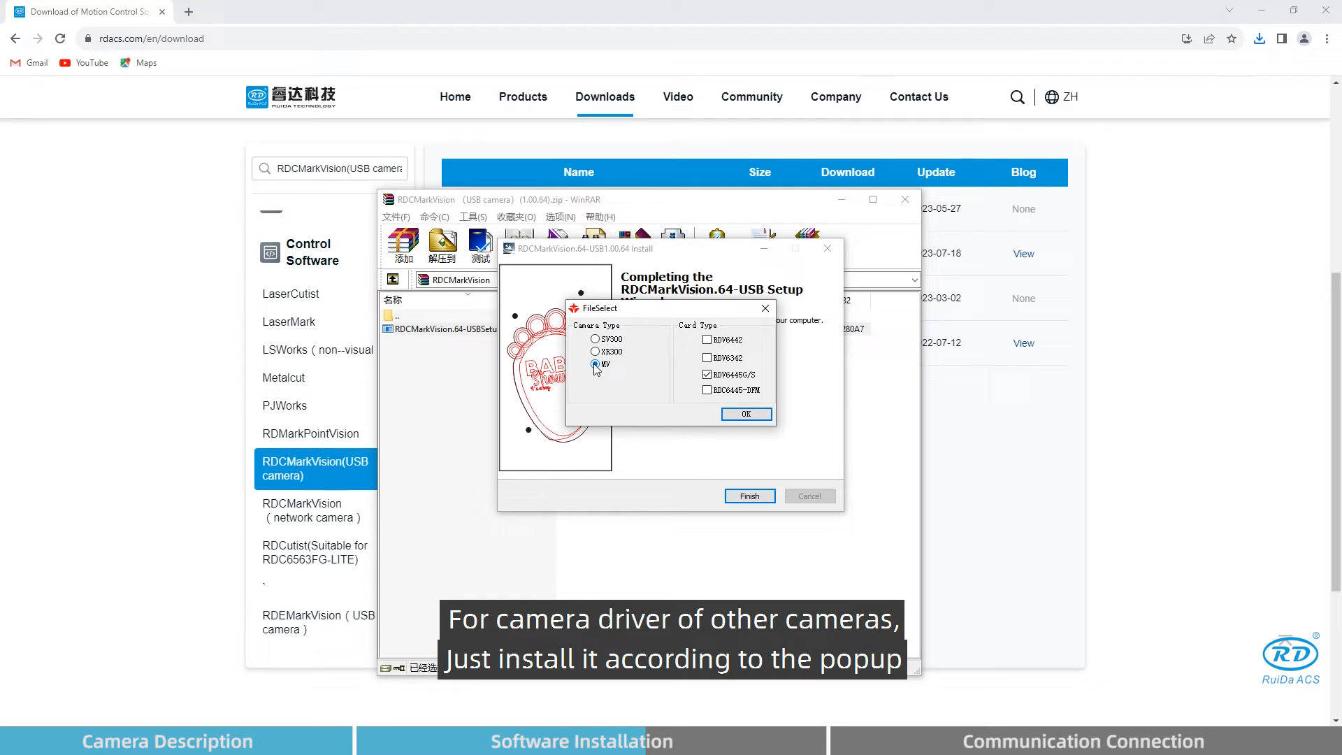
left_click(745, 413)
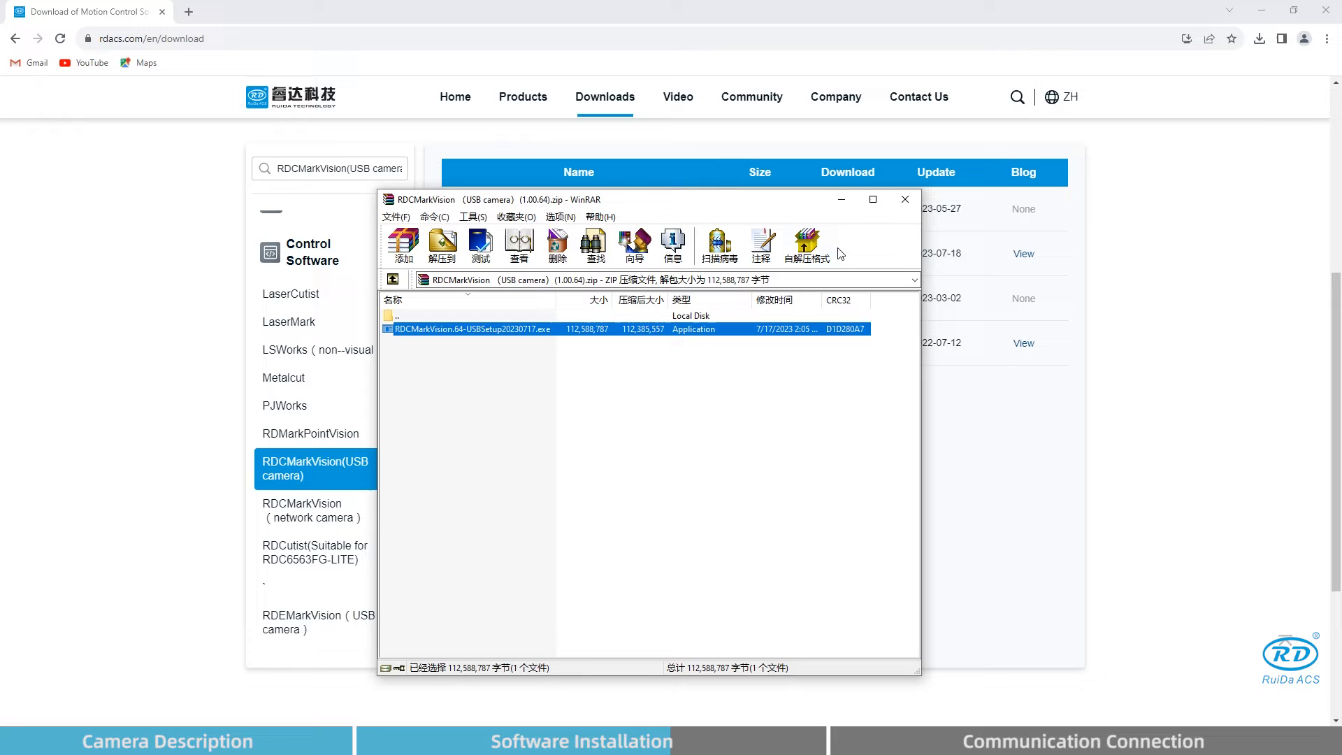
Run the network-camera RDCMarkVision setup from its archive and confirm the camera and card type.
left_click(904, 198)
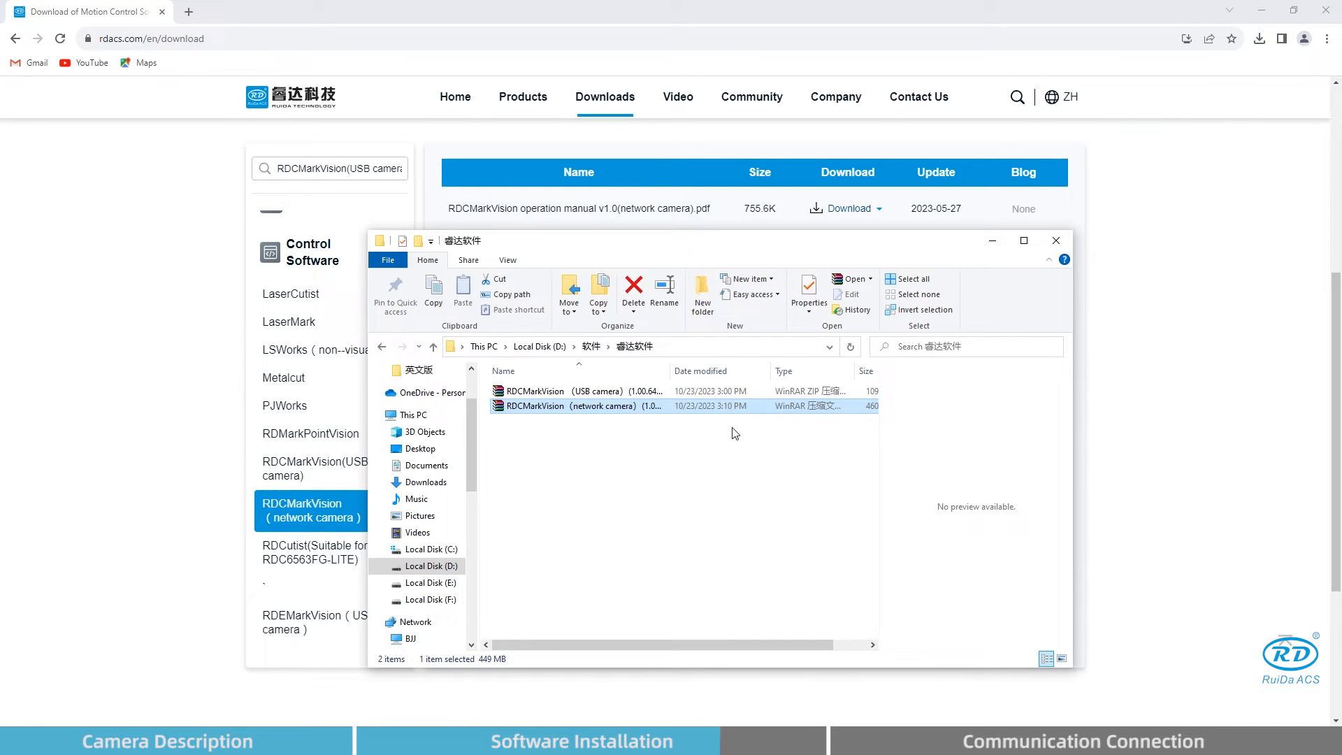
double_click(568, 405)
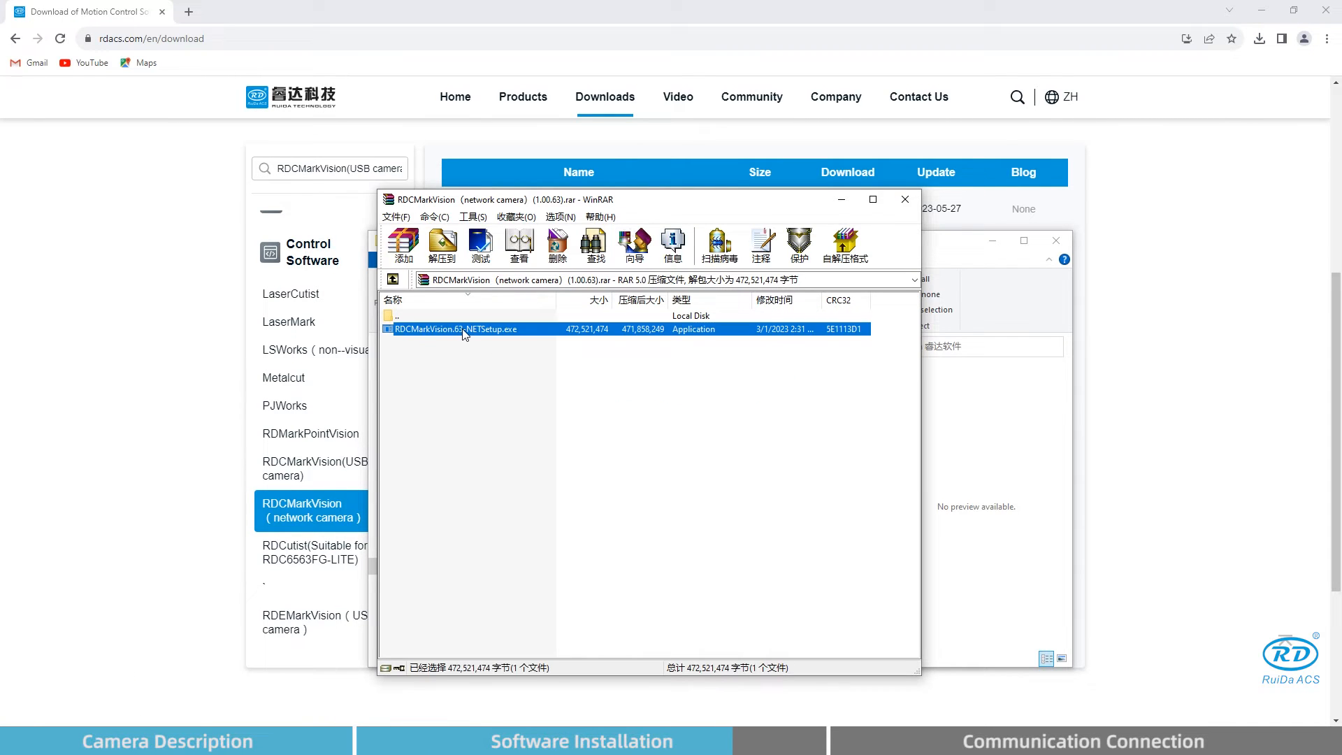
double_click(458, 330)
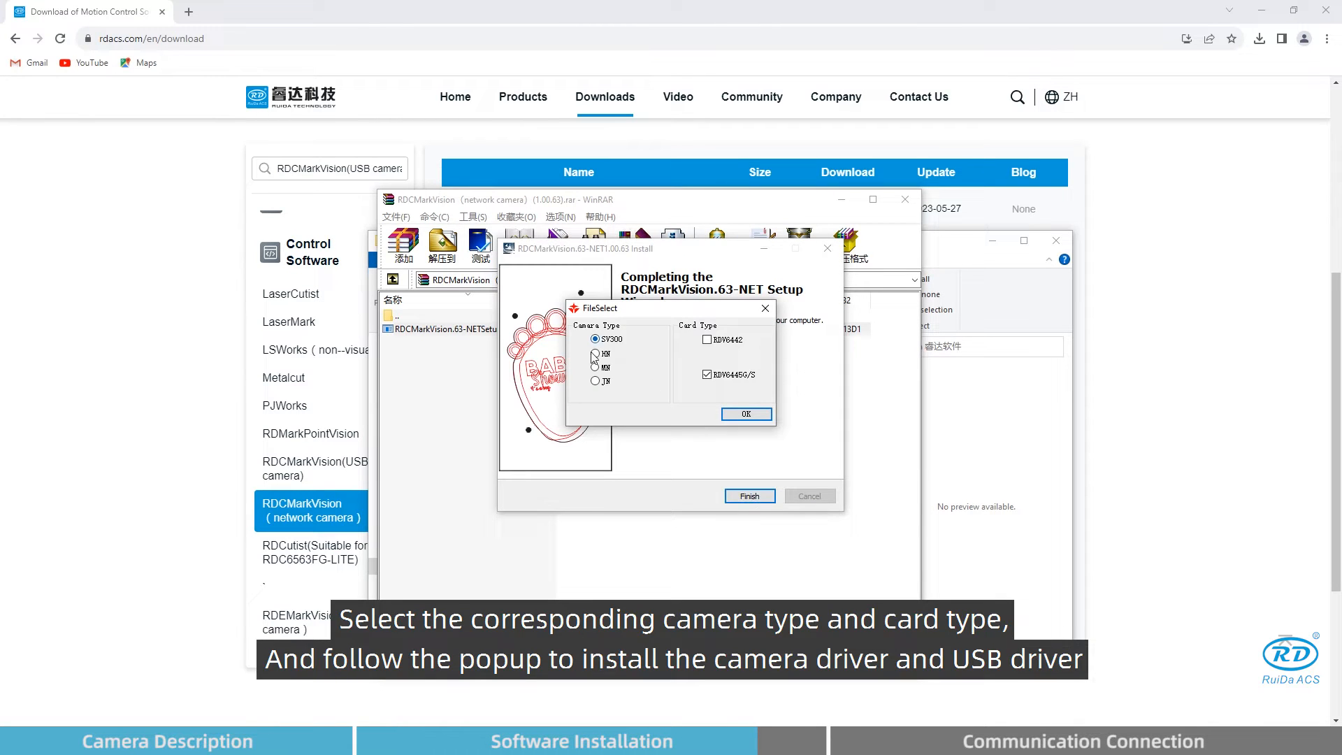
left_click(596, 354)
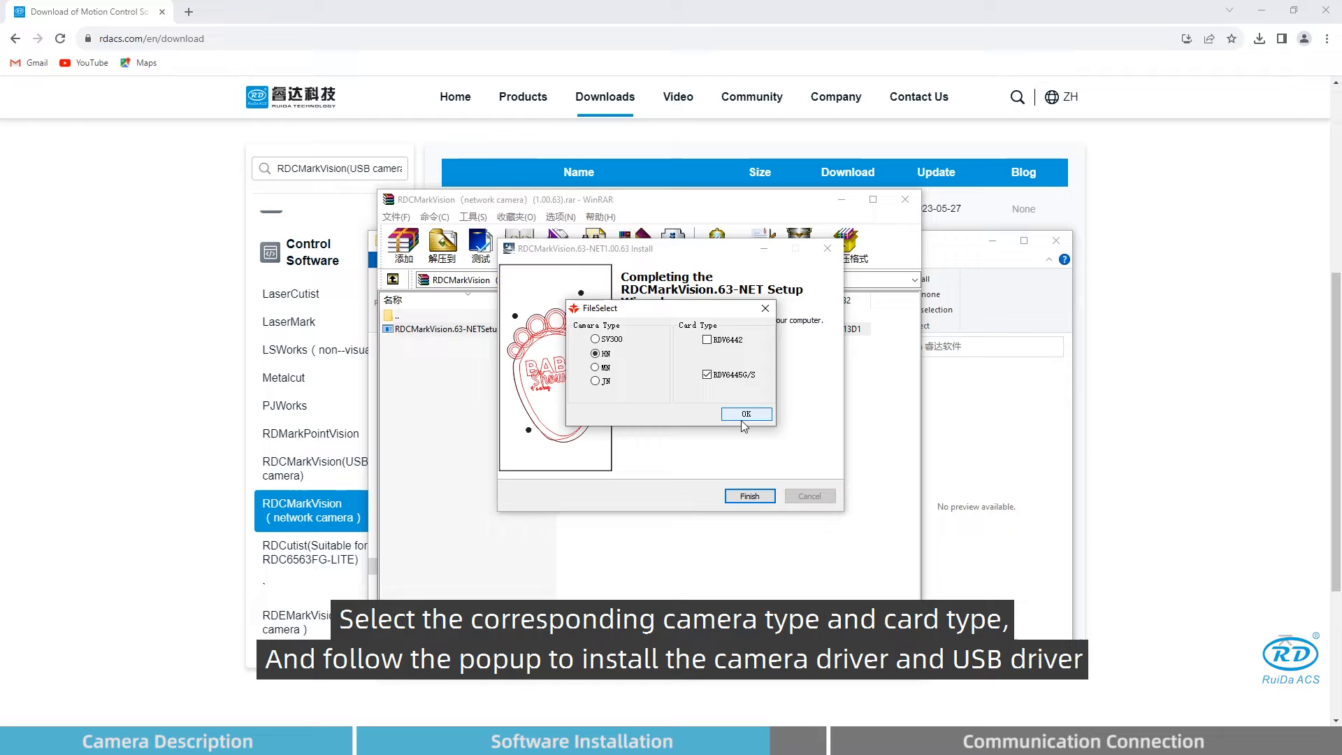
left_click(745, 414)
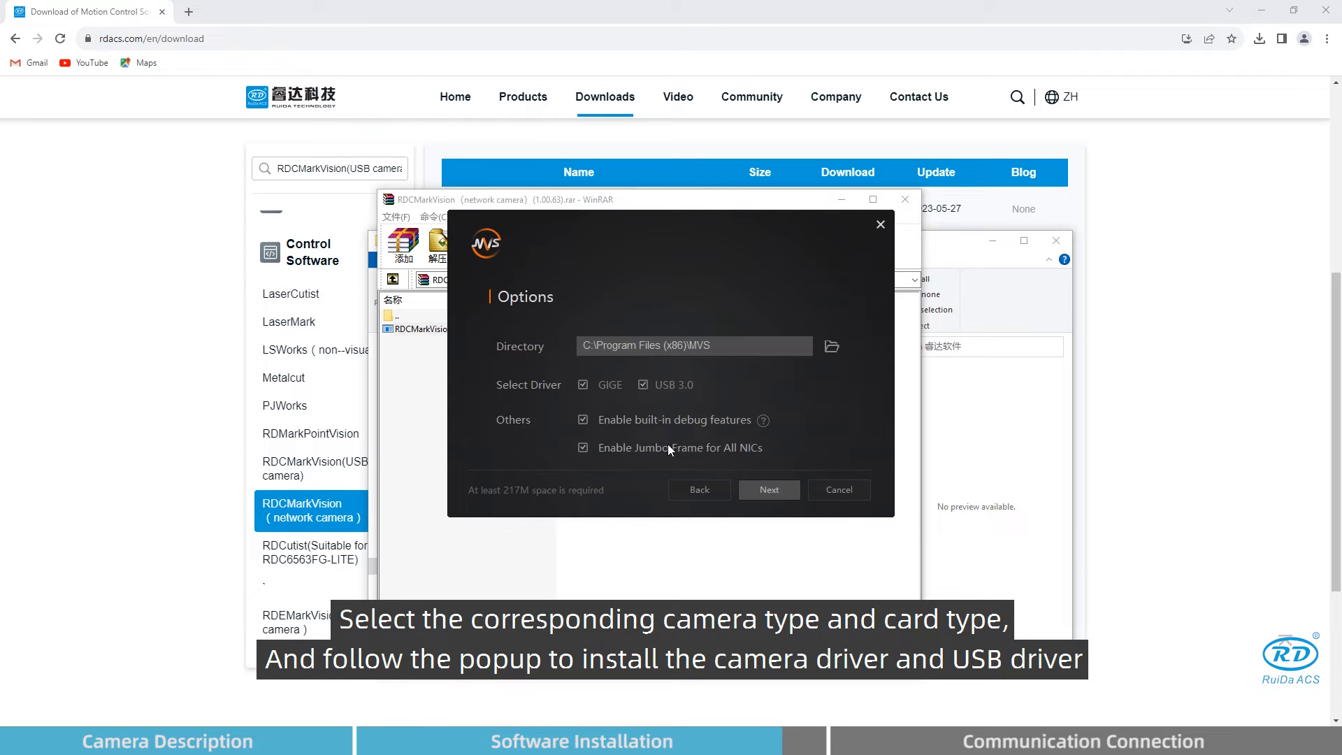
Complete the MVS network camera driver installation.
left_click(767, 489)
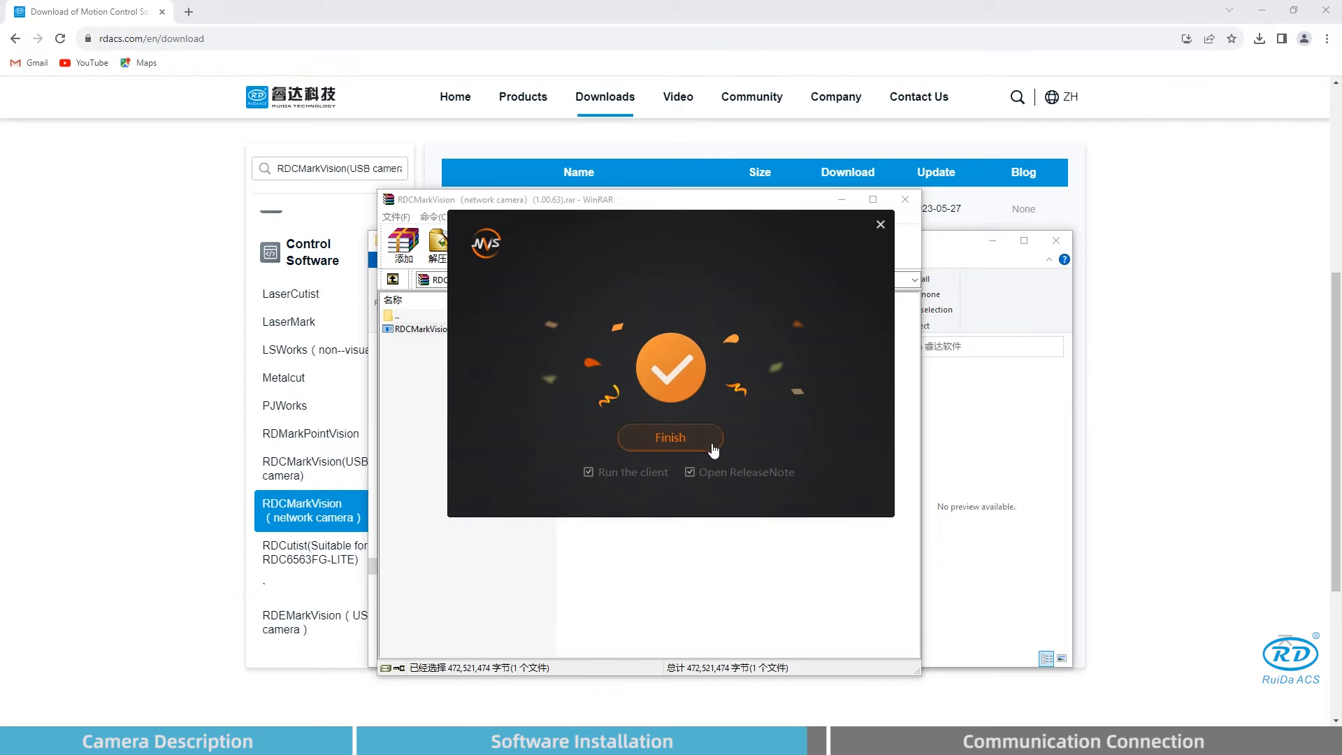
left_click(670, 437)
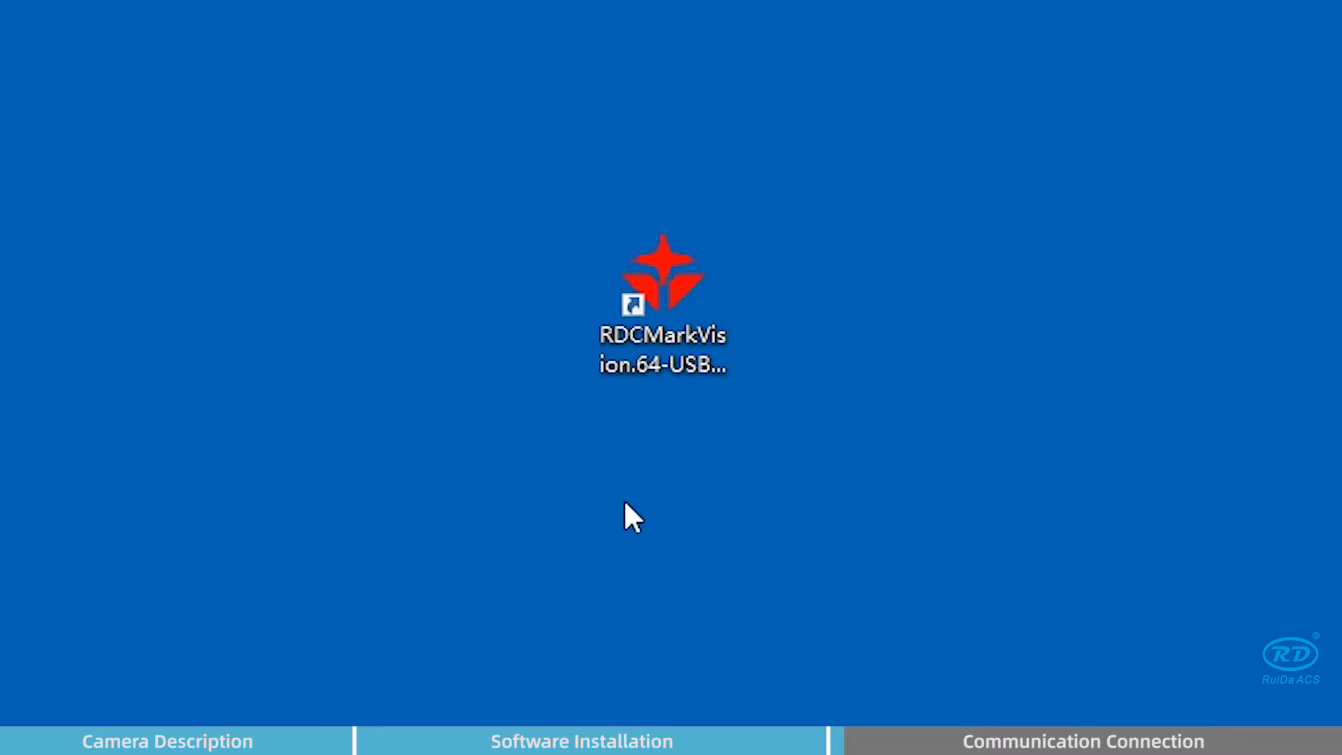
Start RDCMarkVision from the desktop shortcut and show the Port setting for the 192.168.1.100 device.
double_click(662, 299)
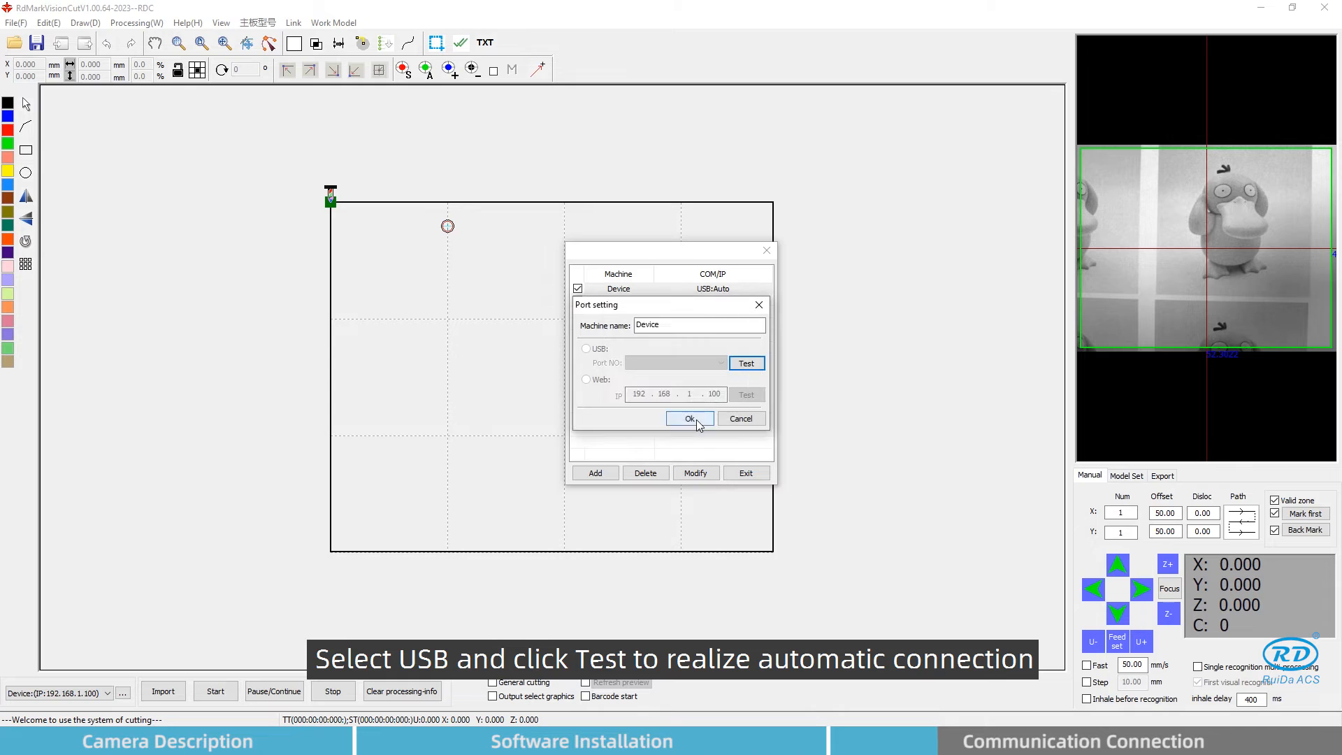
left_click(690, 418)
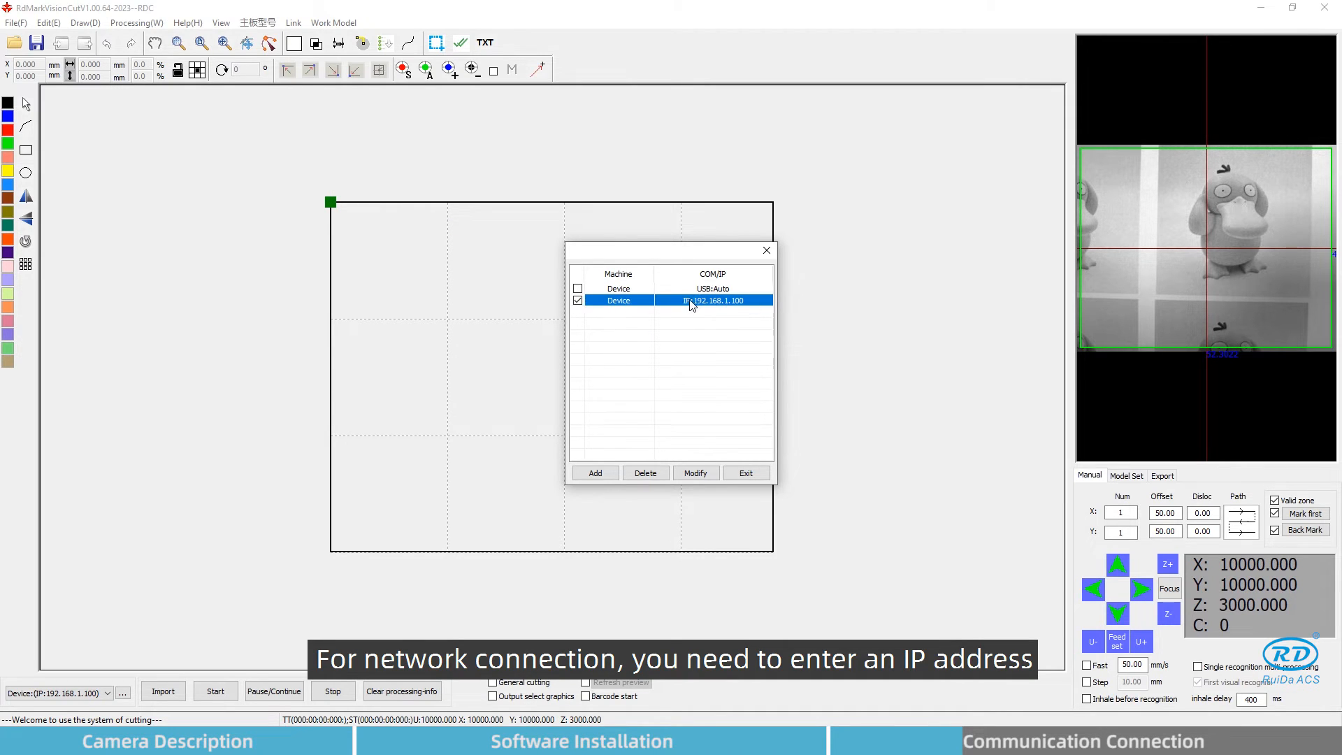
left_click(695, 472)
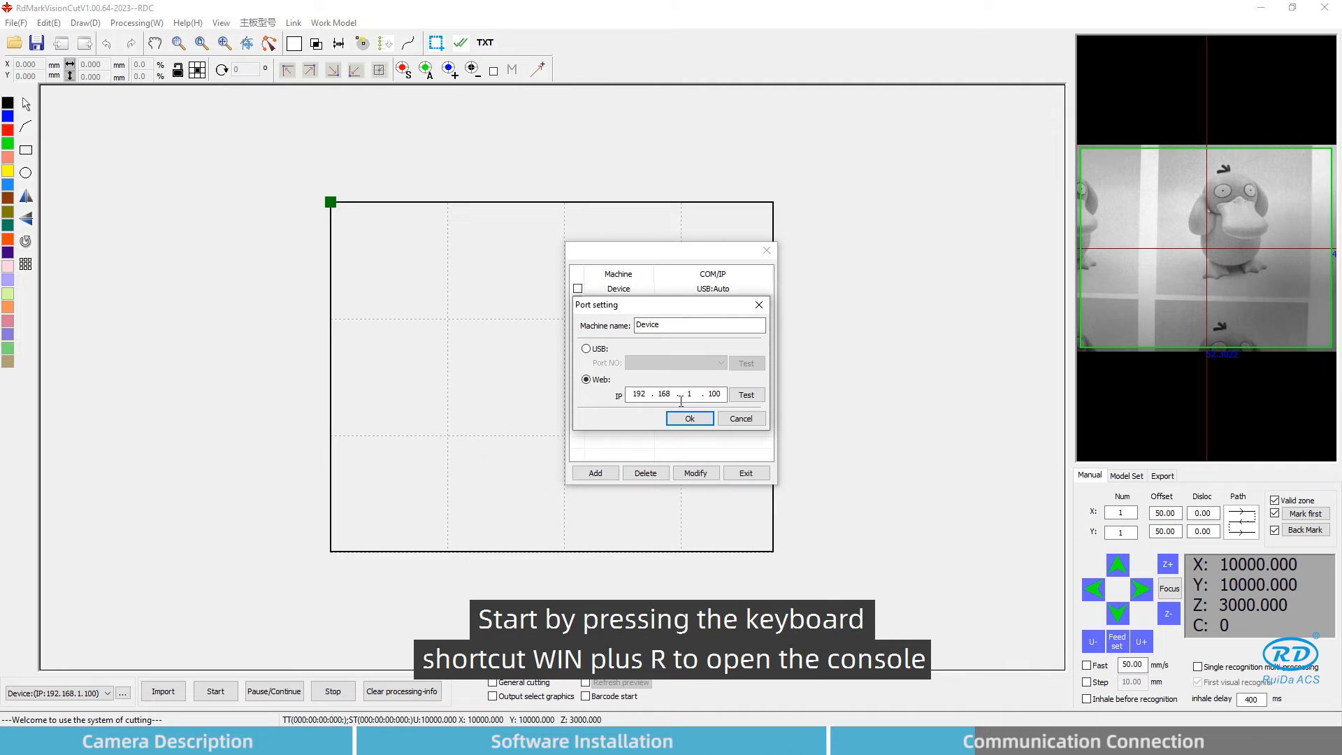
Run ipconfig in a Command Prompt to read the computer's network IP address.
key("win+r")
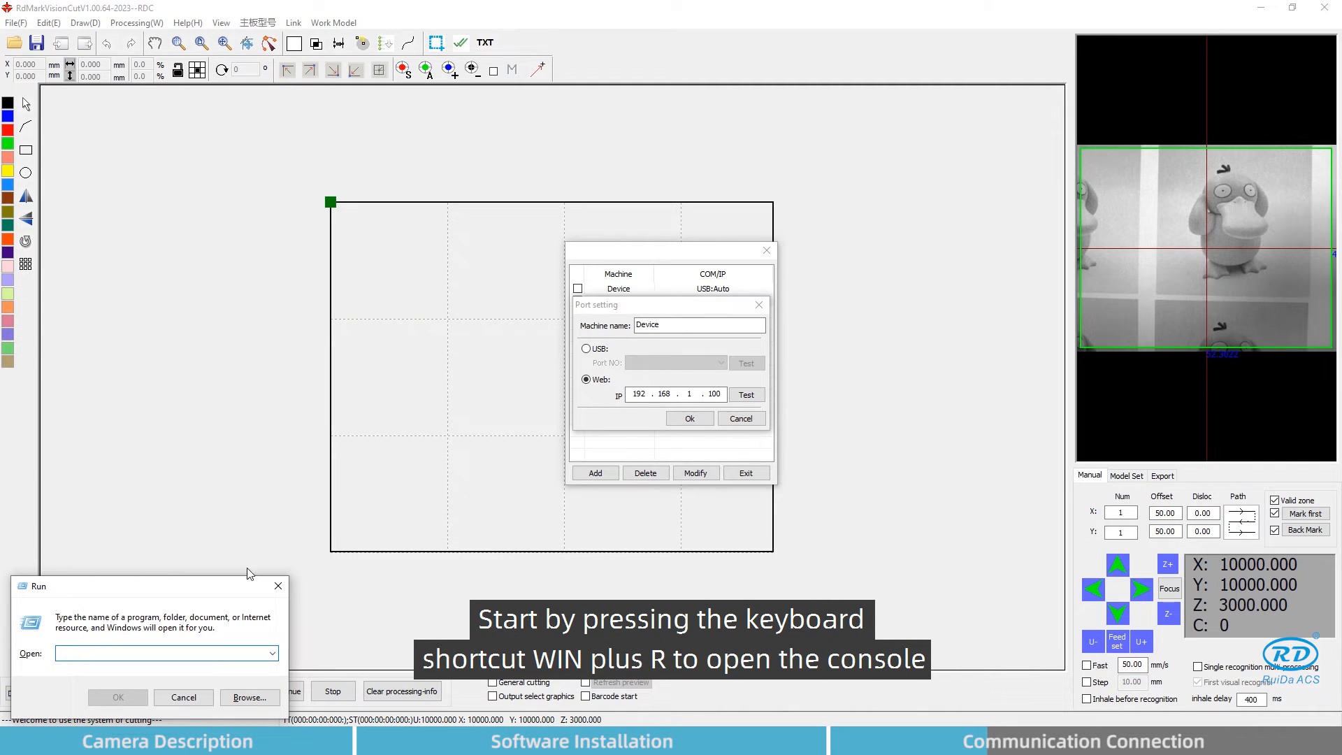
left_click(162, 653)
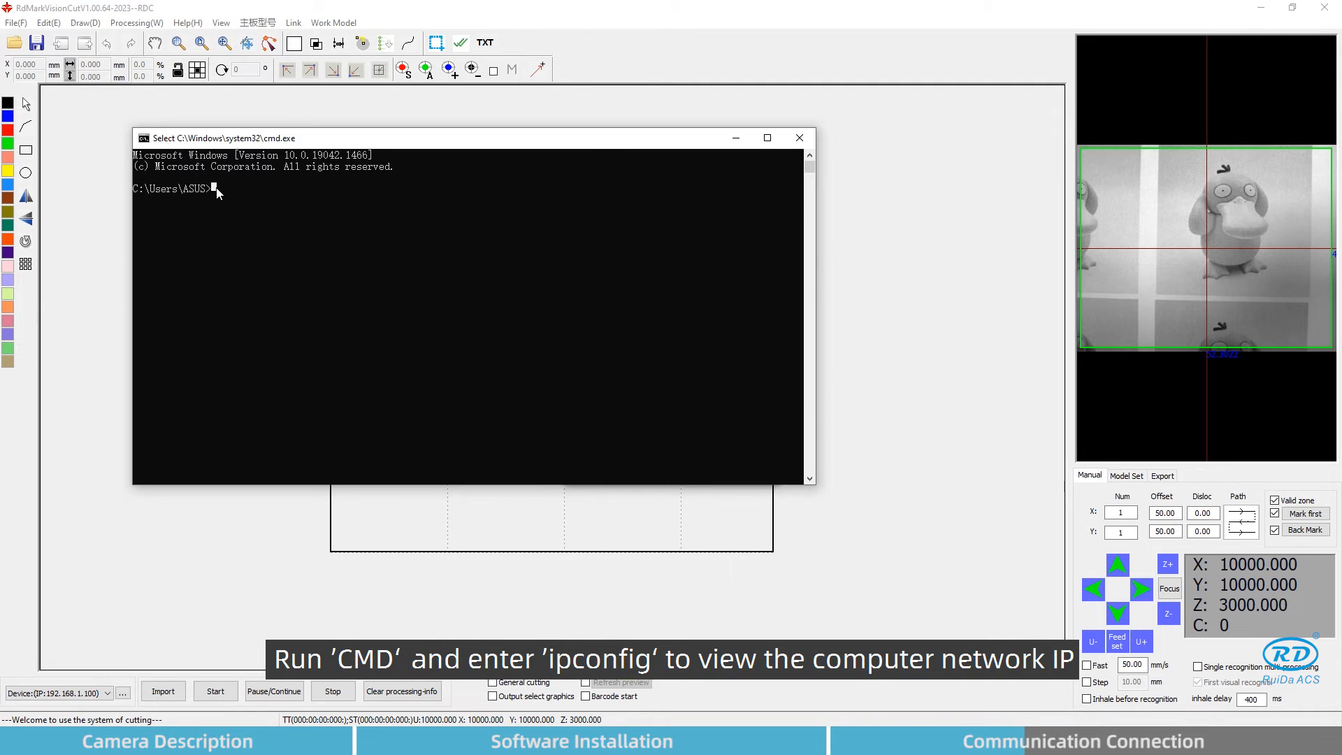
type("ipconfig")
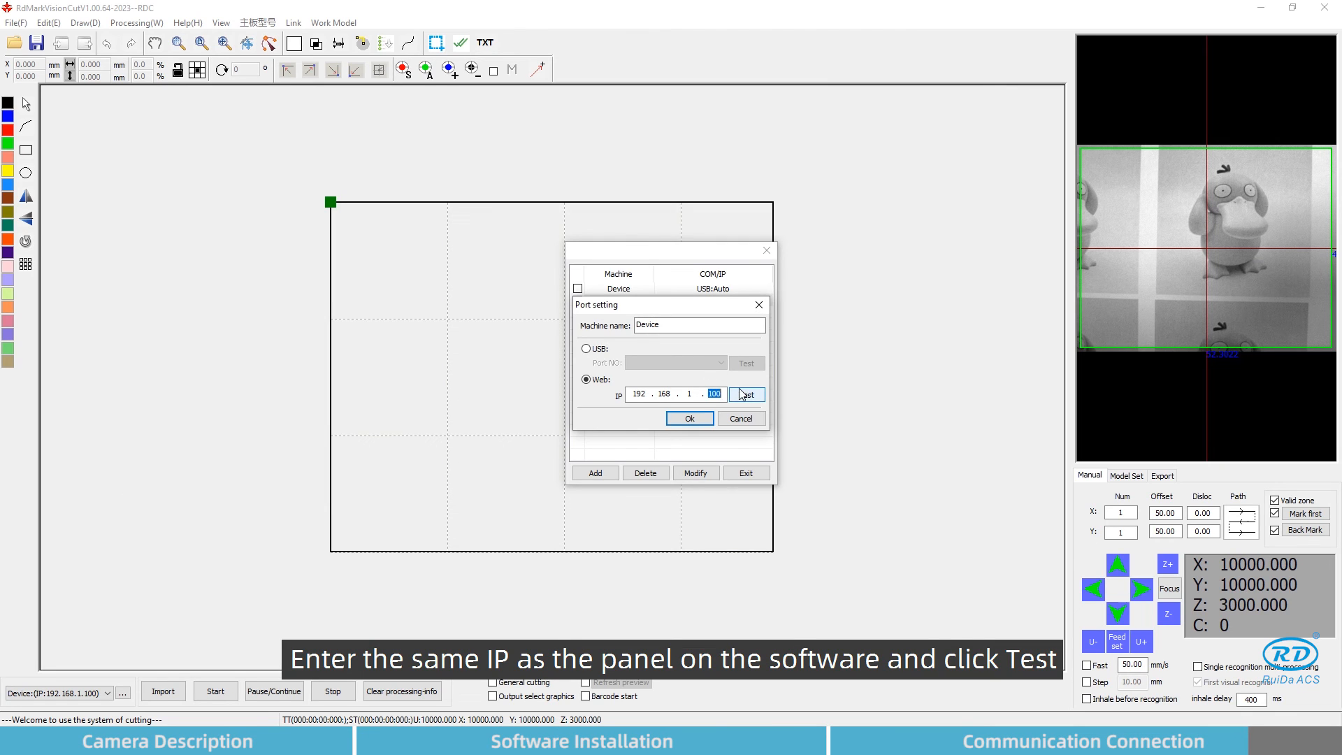
Set the device IP to 192.168.1.208, get a successful port test and save the setting.
type("208")
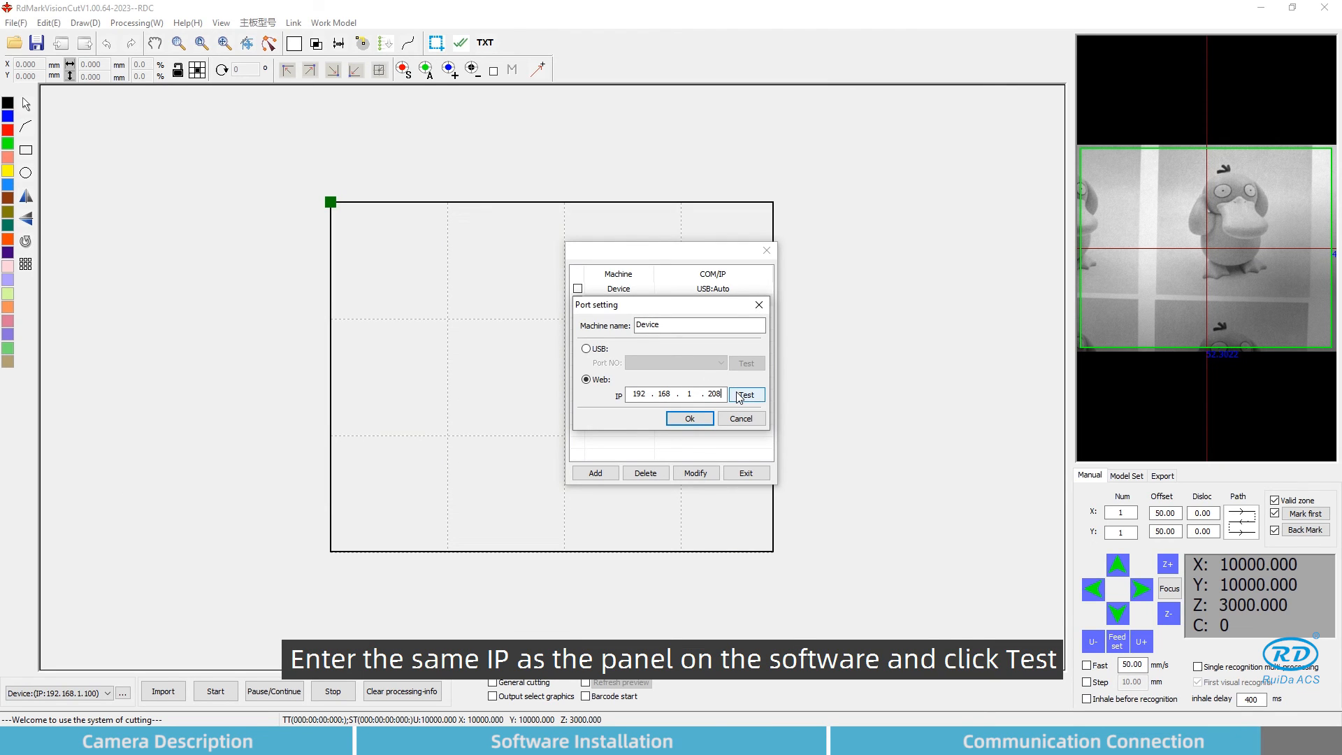
left_click(746, 394)
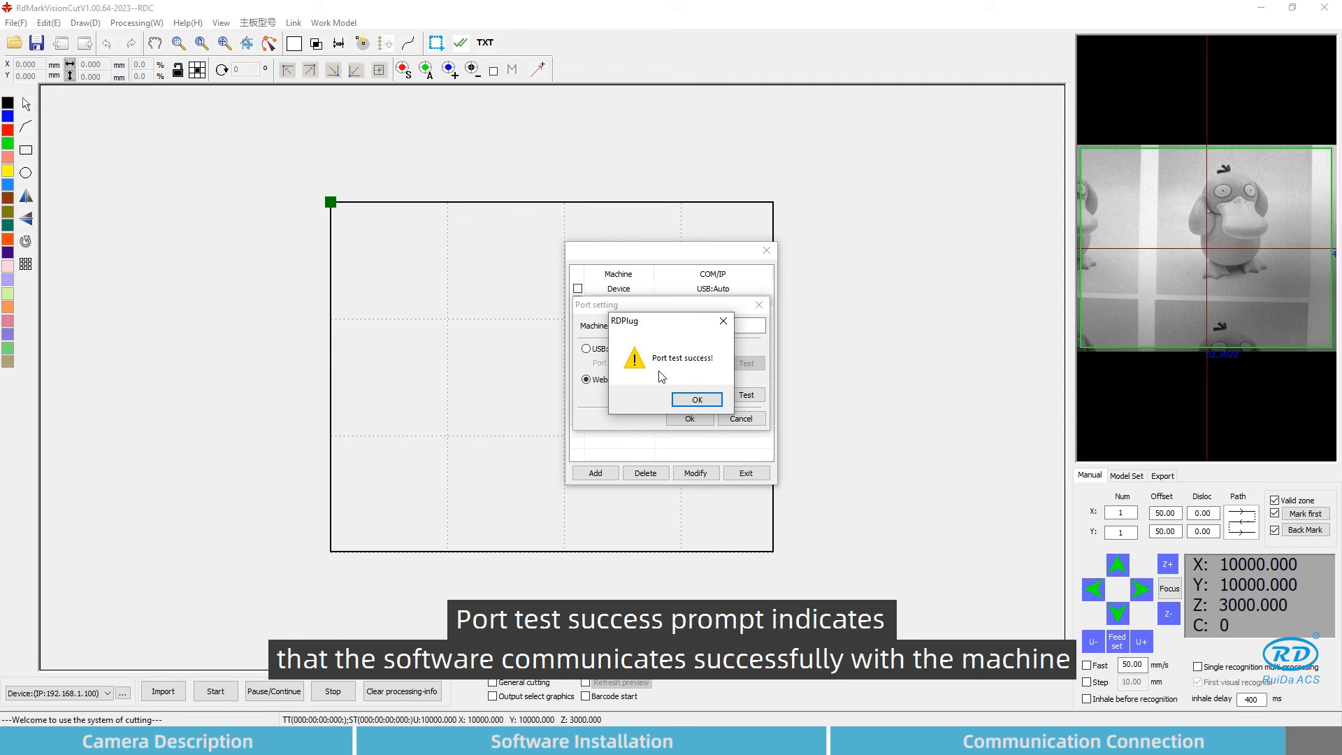
left_click(697, 398)
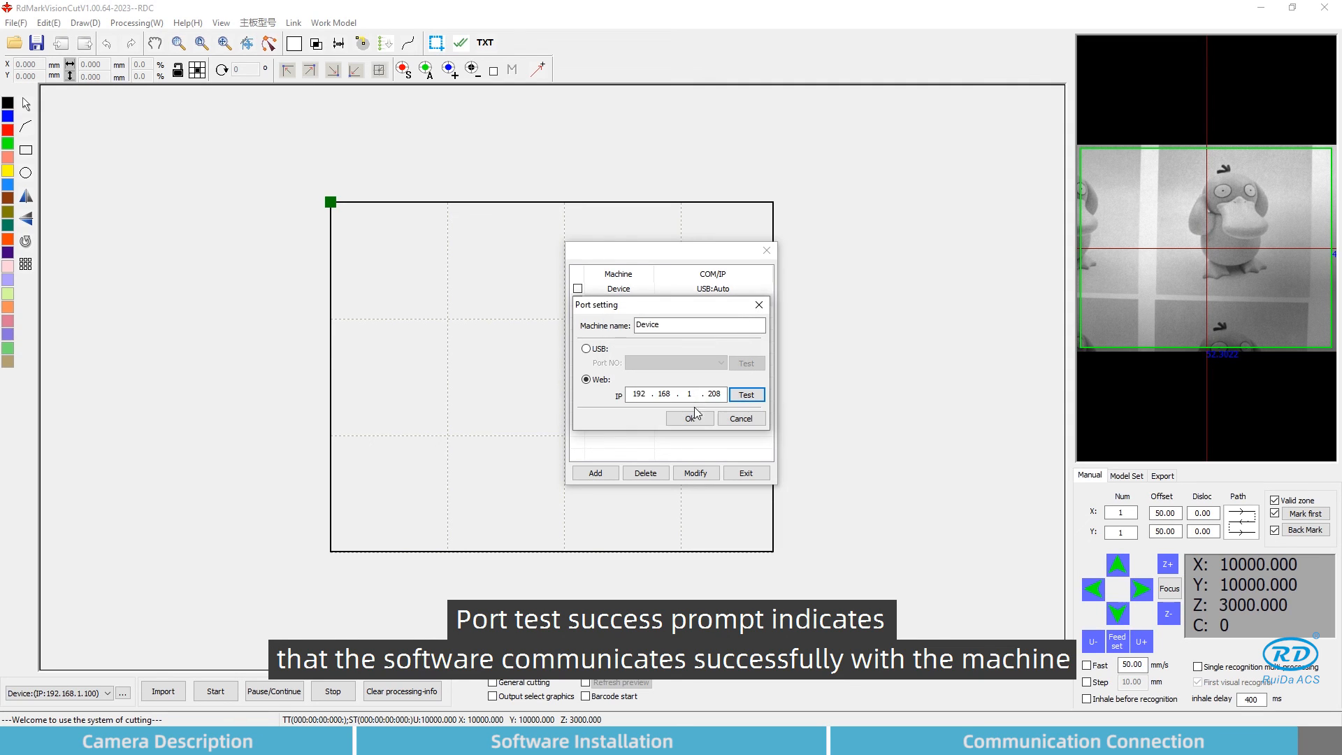
left_click(689, 418)
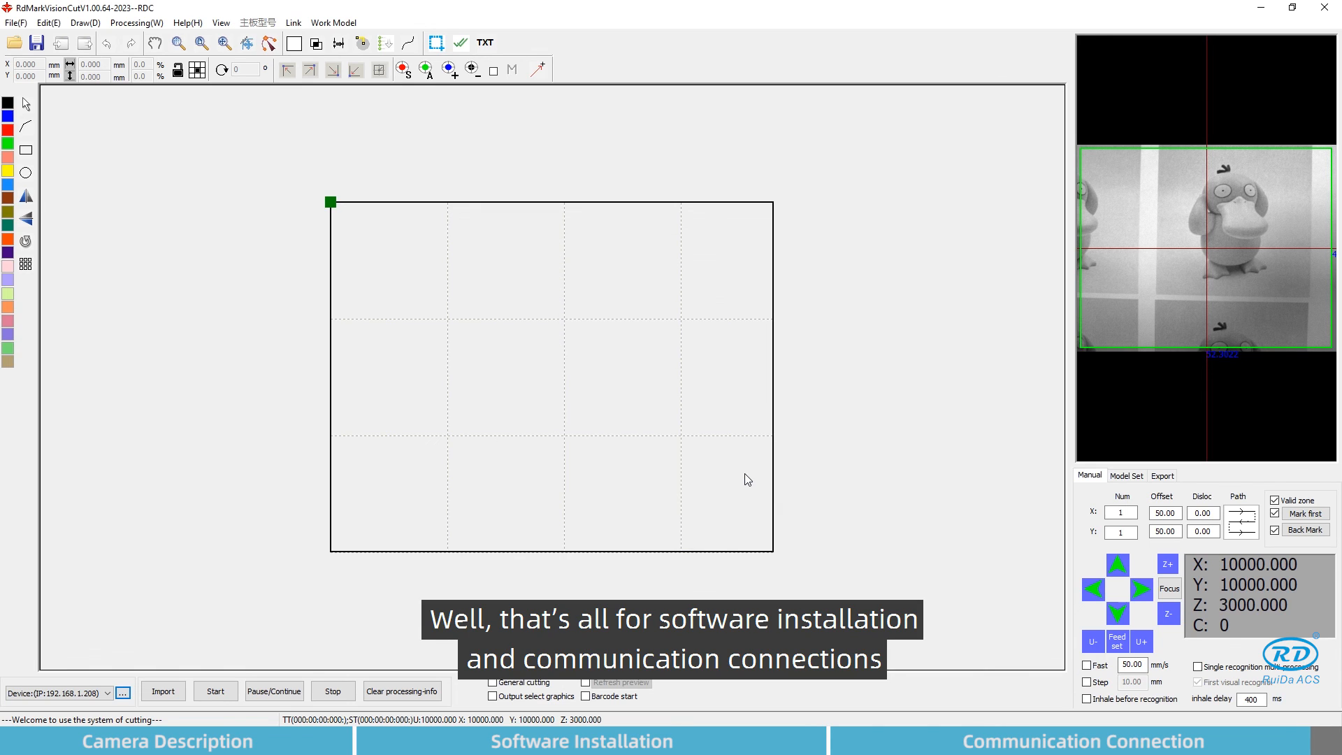